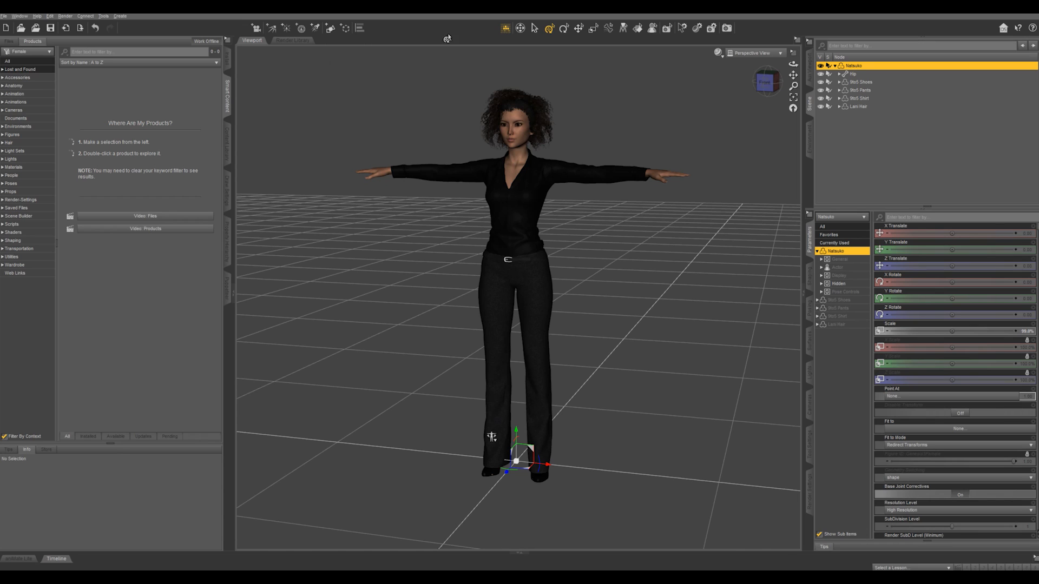
{"action": "mouse_move", "coordinate": [638, 162]}
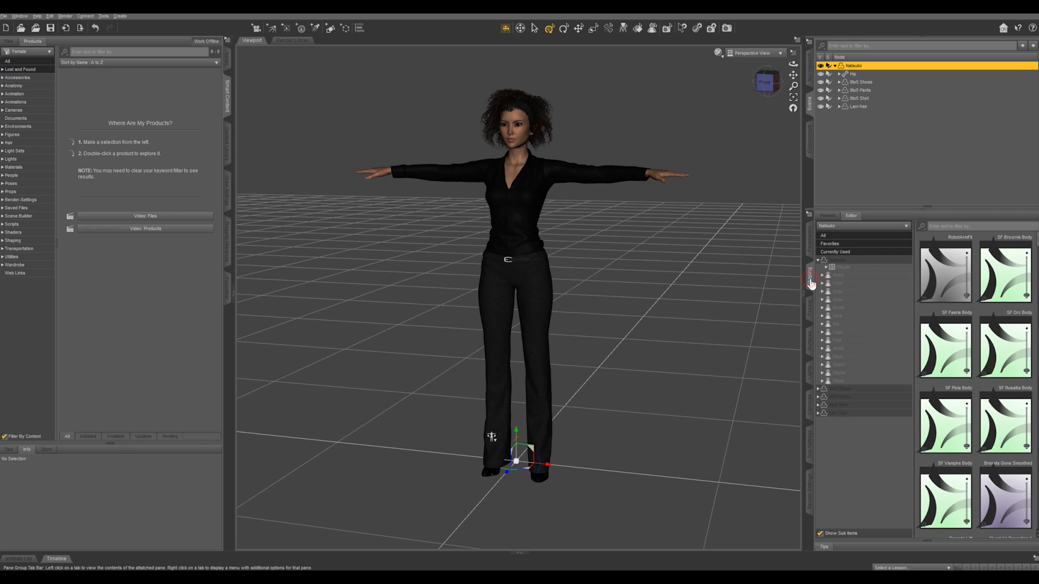
Step: Expand the Actor morph group in the Shaping pane to reach the neck dials
{"action": "left_click", "coordinate": [823, 268]}
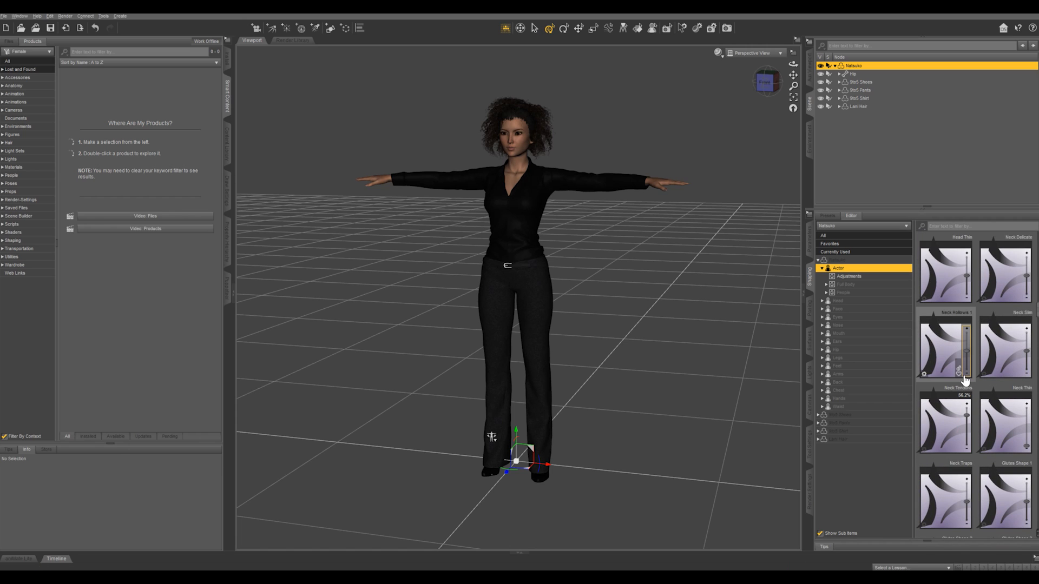
{"action": "mouse_move", "coordinate": [835, 258]}
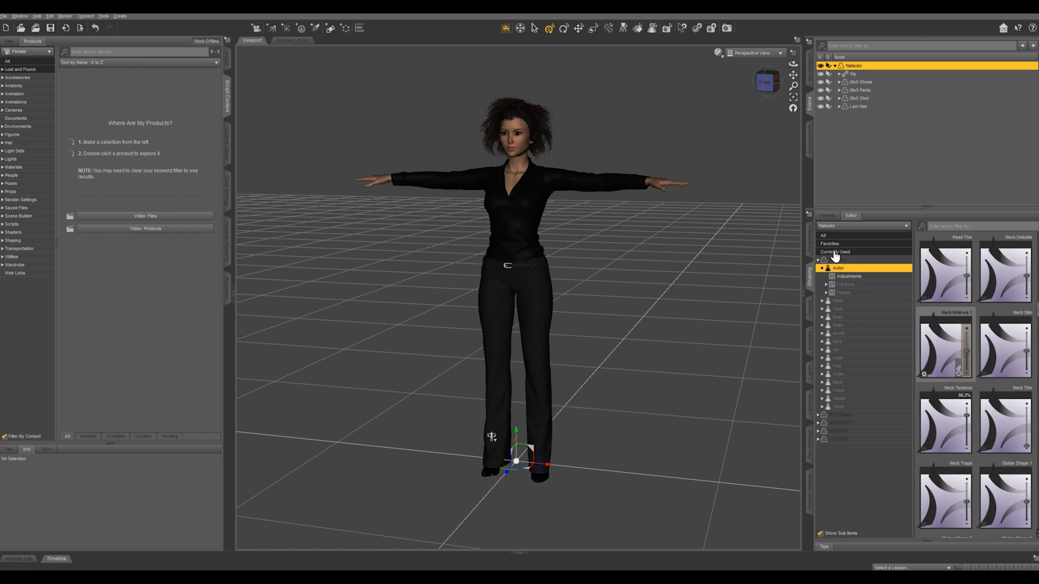
Step: List the Currently Used morphs, zero the Brownie and Neck Tendons dials, and return to Parameters
{"action": "left_click", "coordinate": [836, 251]}
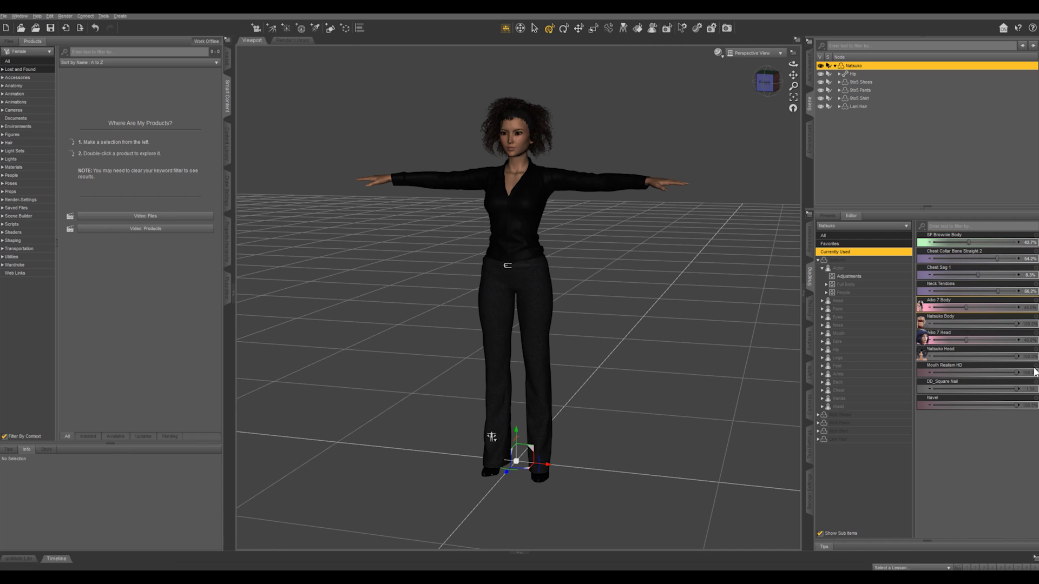
{"action": "mouse_move", "coordinate": [953, 307]}
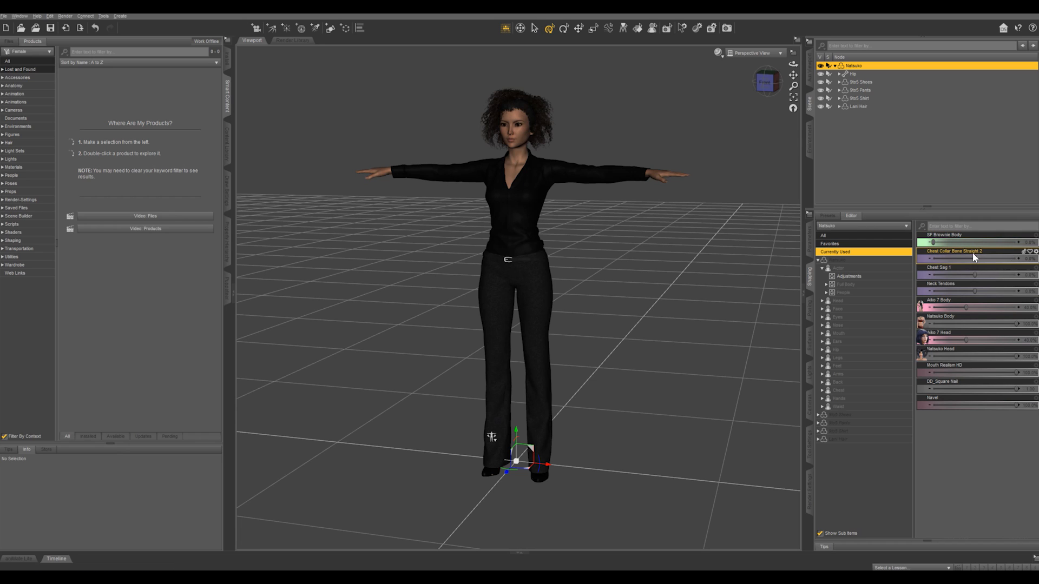
{"action": "left_click", "coordinate": [809, 236]}
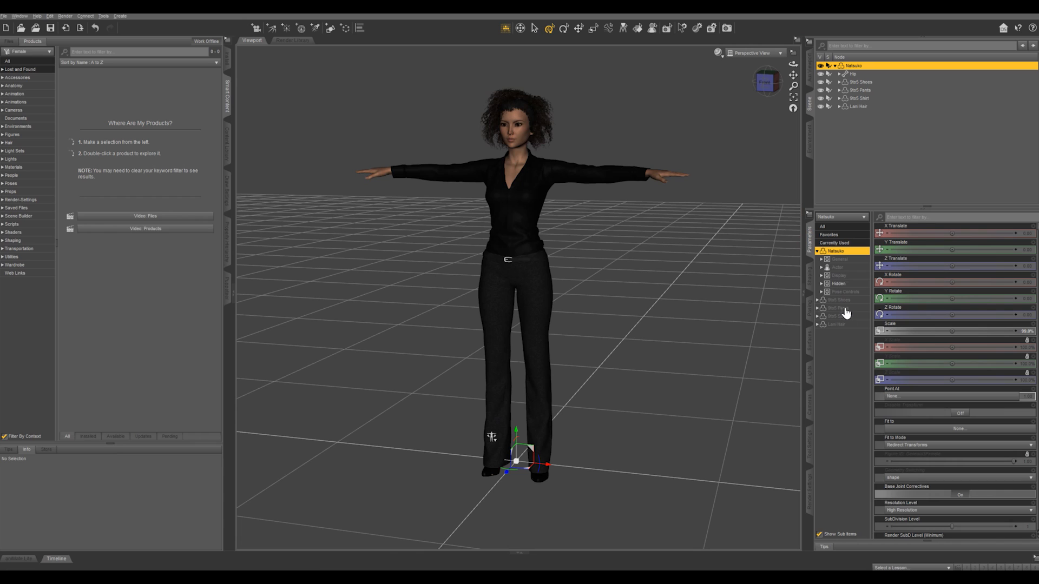
Step: Filter the head's parameters by 'mouth' and show only Currently Used morphs
{"action": "left_click", "coordinate": [835, 243]}
{"action": "type", "text": "mouth"}
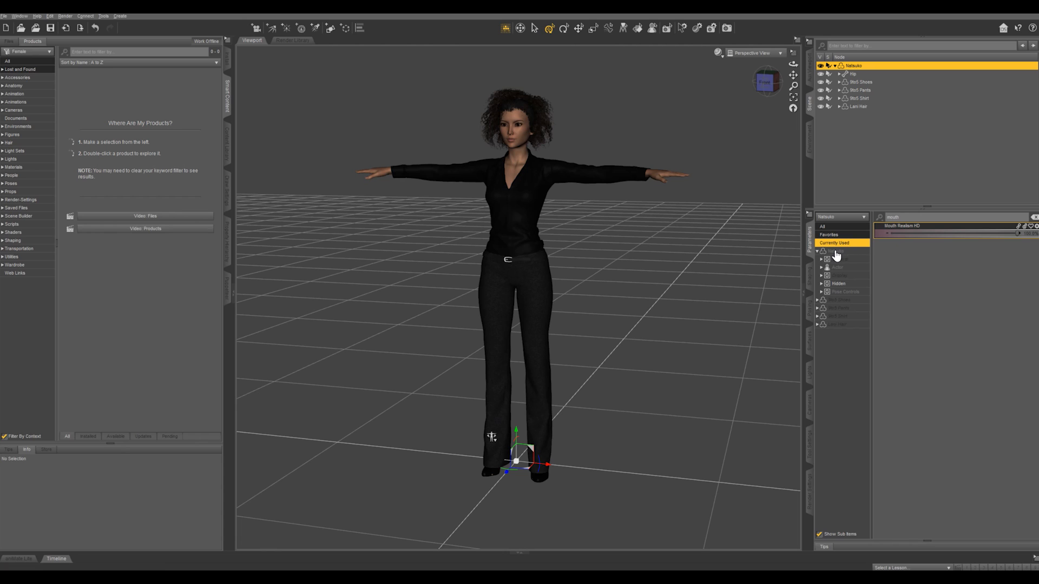
{"action": "left_click", "coordinate": [834, 252]}
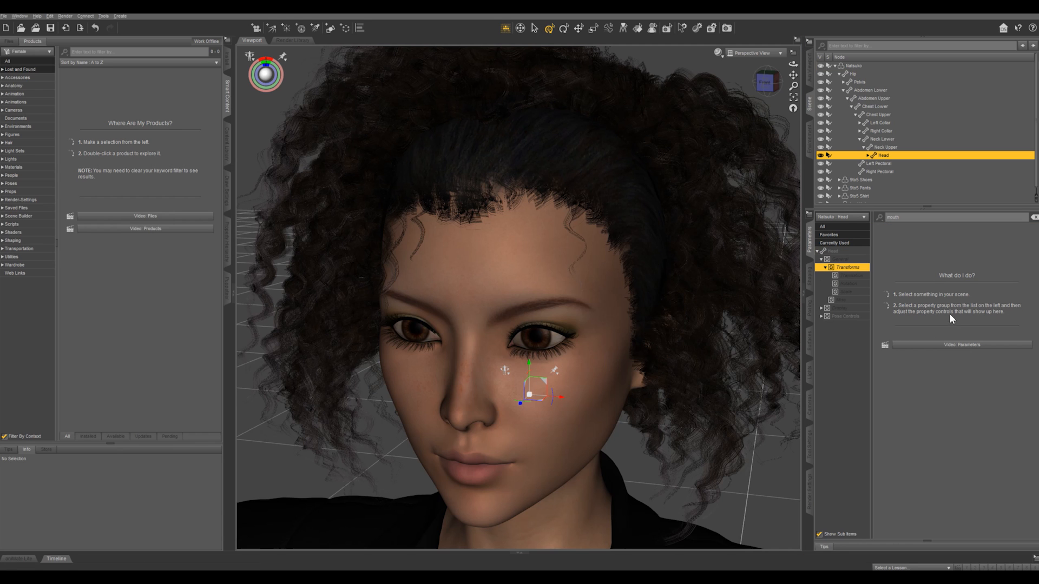
Step: Reselect Natsuko, favorite the Mouth Curves morph, and view the Favorites list
{"action": "left_click", "coordinate": [851, 65]}
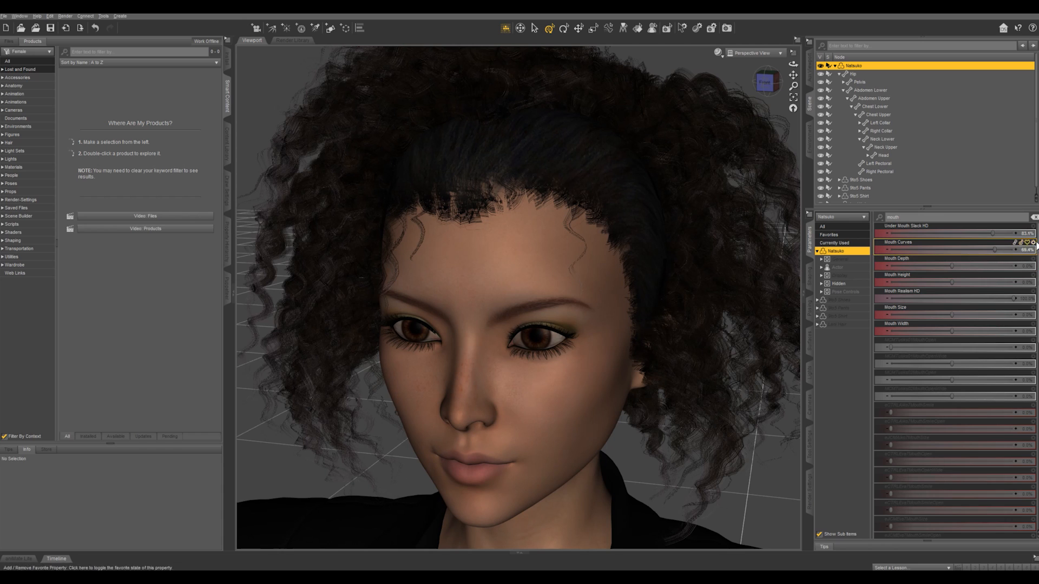
{"action": "mouse_move", "coordinate": [1030, 245]}
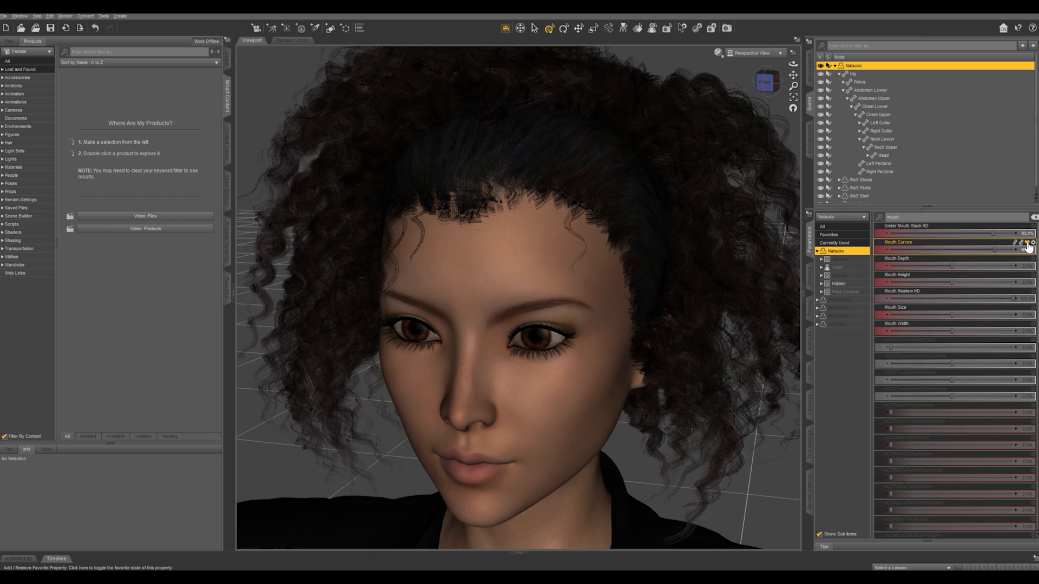
{"action": "left_click", "coordinate": [832, 235]}
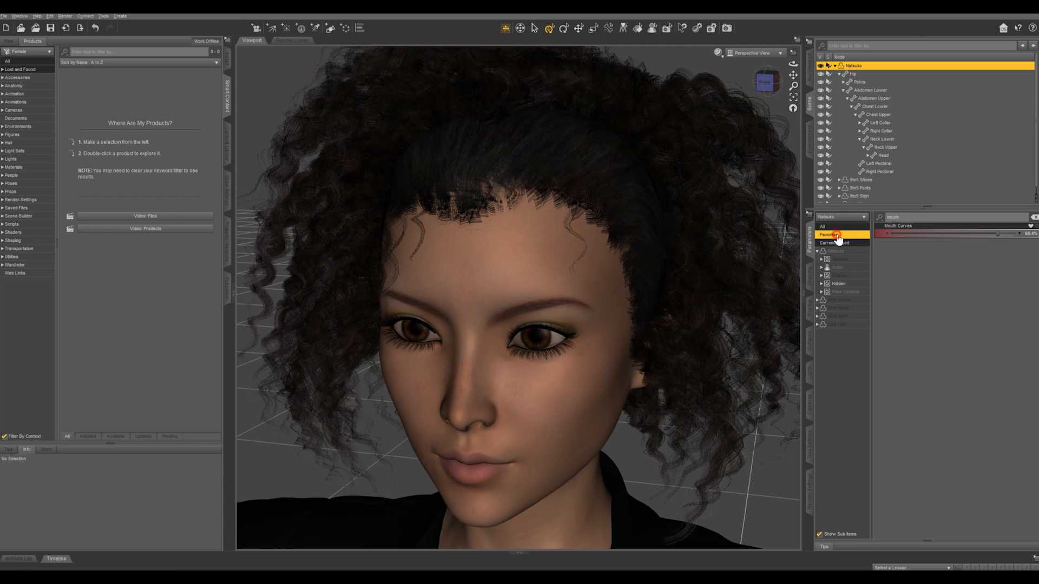